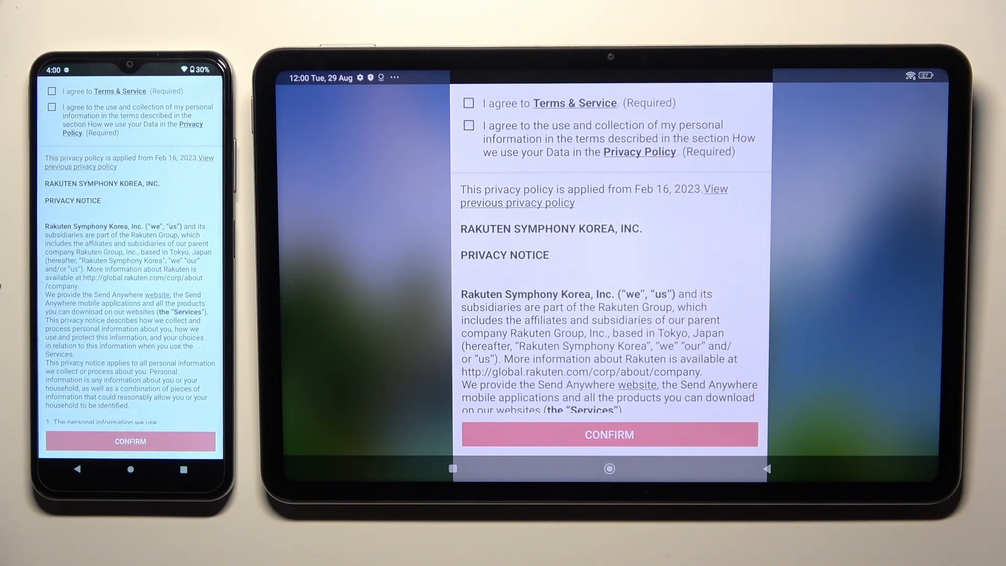
Accept the terms and data policy on the tablet and allow storage and audio access
{"action": "left_click", "coordinate": [469, 126]}
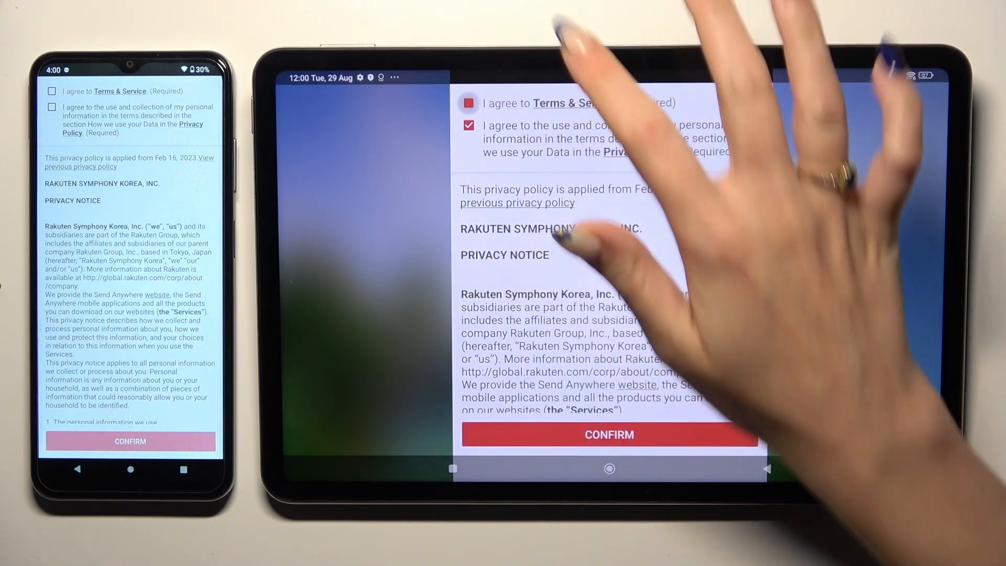
{"action": "left_click", "coordinate": [469, 103]}
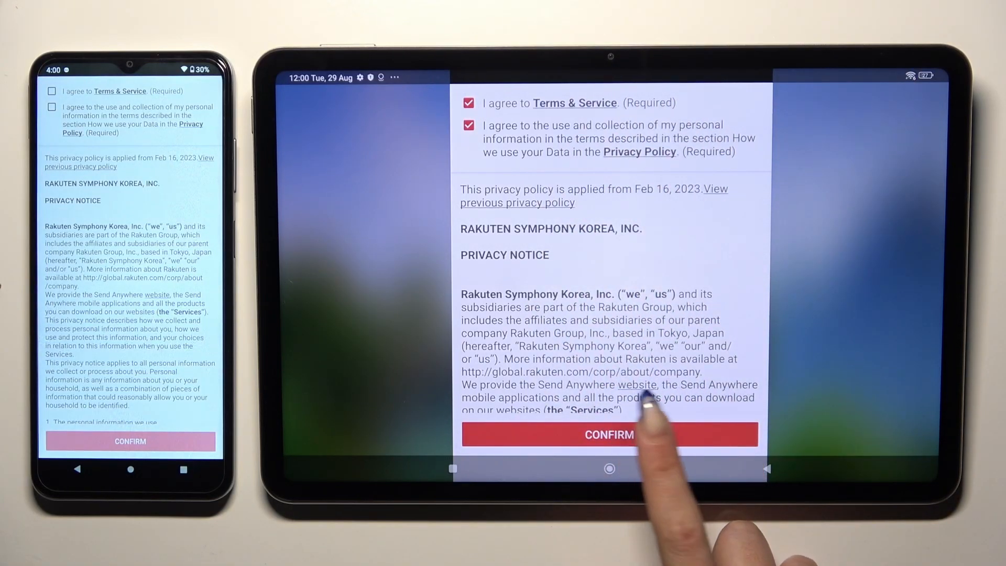
{"action": "left_click", "coordinate": [609, 434]}
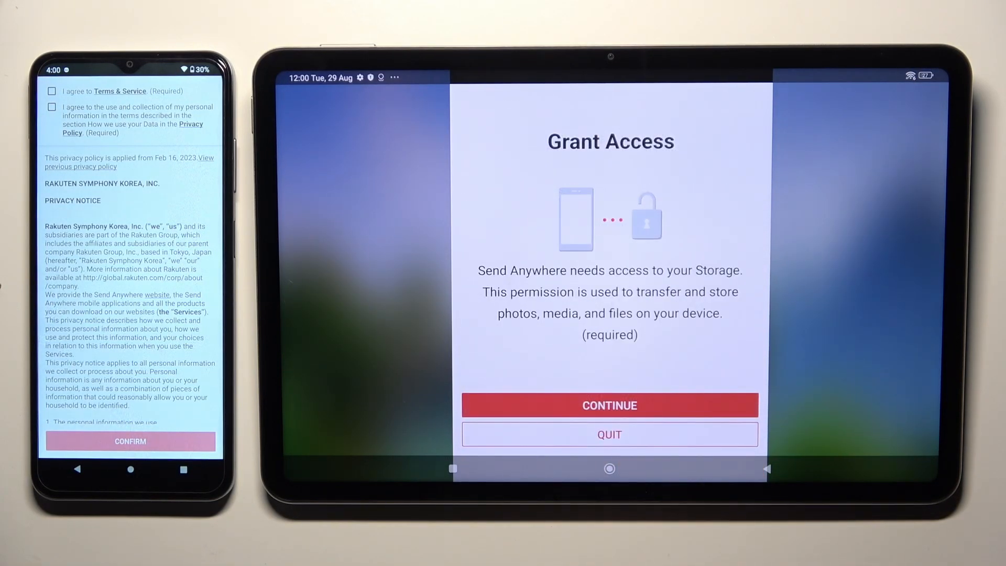
{"action": "left_click", "coordinate": [609, 405]}
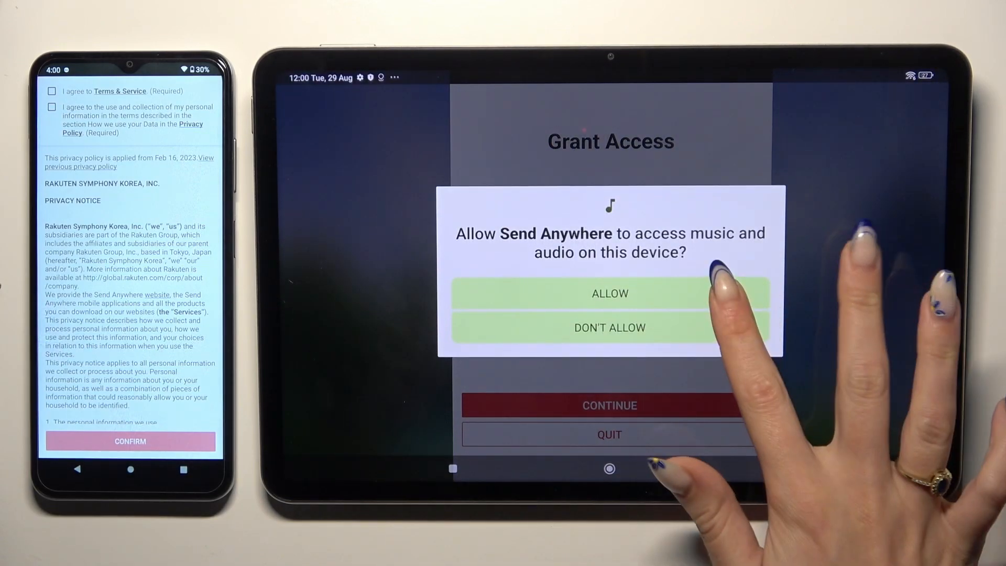
{"action": "left_click", "coordinate": [609, 294]}
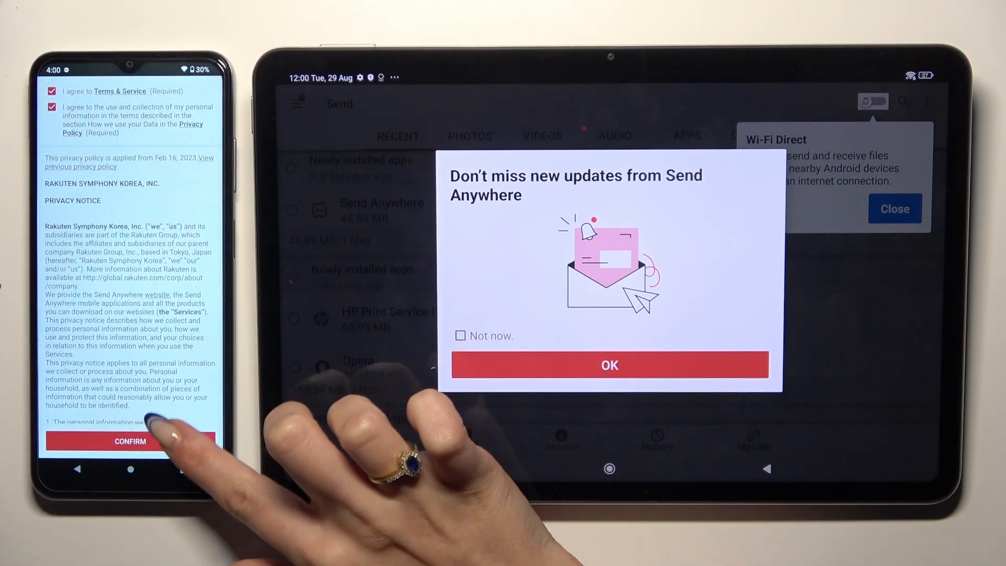
Confirm the phone's terms agreement and dismiss the tablet's update notice with 'Not now'
{"action": "left_click", "coordinate": [130, 441]}
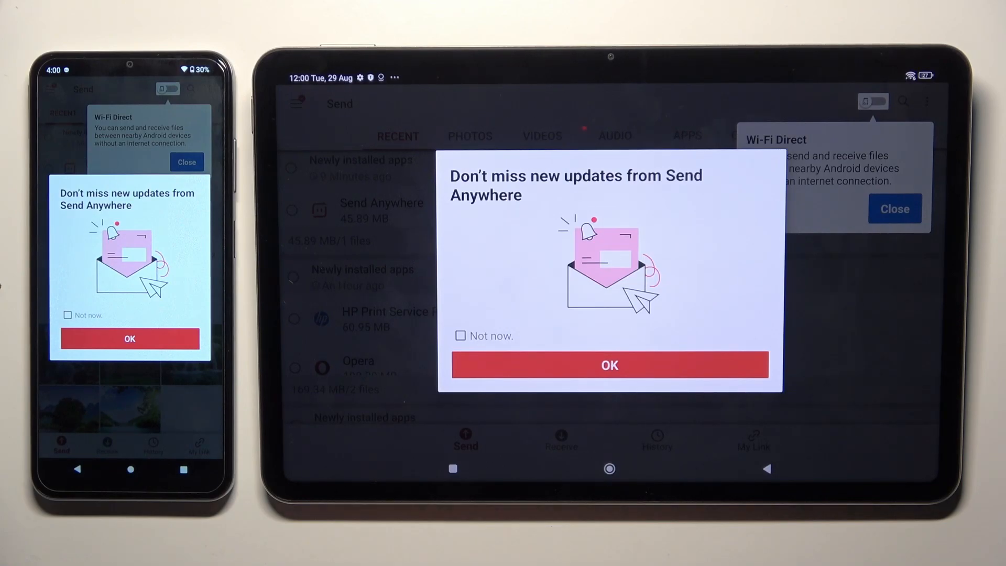
{"action": "left_click", "coordinate": [460, 335]}
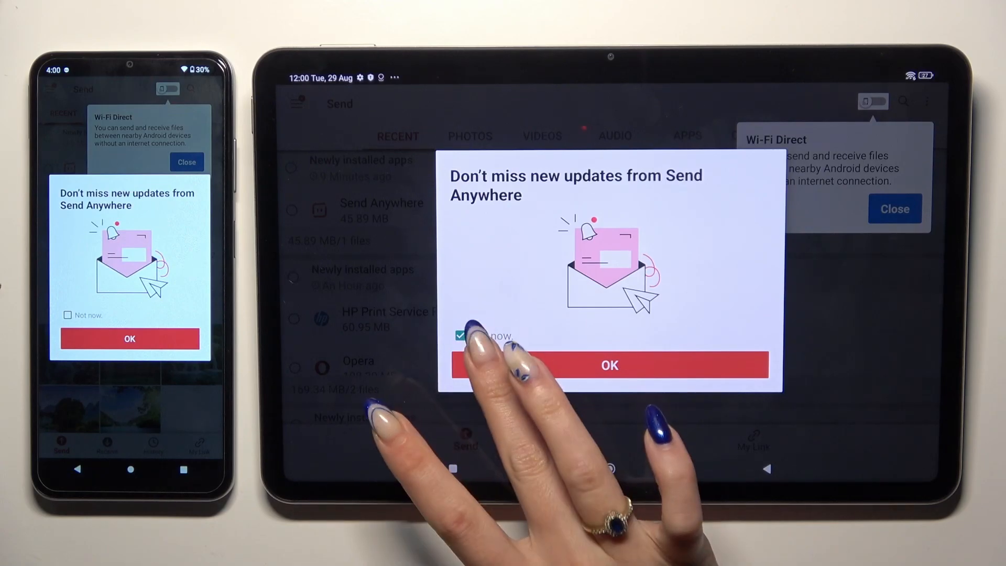
{"action": "left_click", "coordinate": [608, 365]}
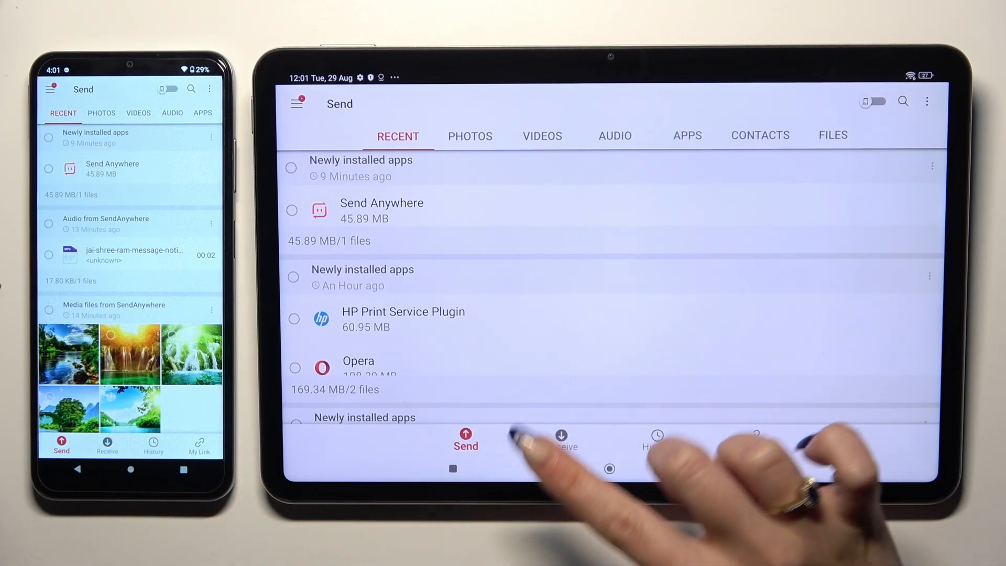
Put the tablet in Receive mode and send Tuesday, August 29 photos plus a video from the phone
{"action": "left_click", "coordinate": [561, 441]}
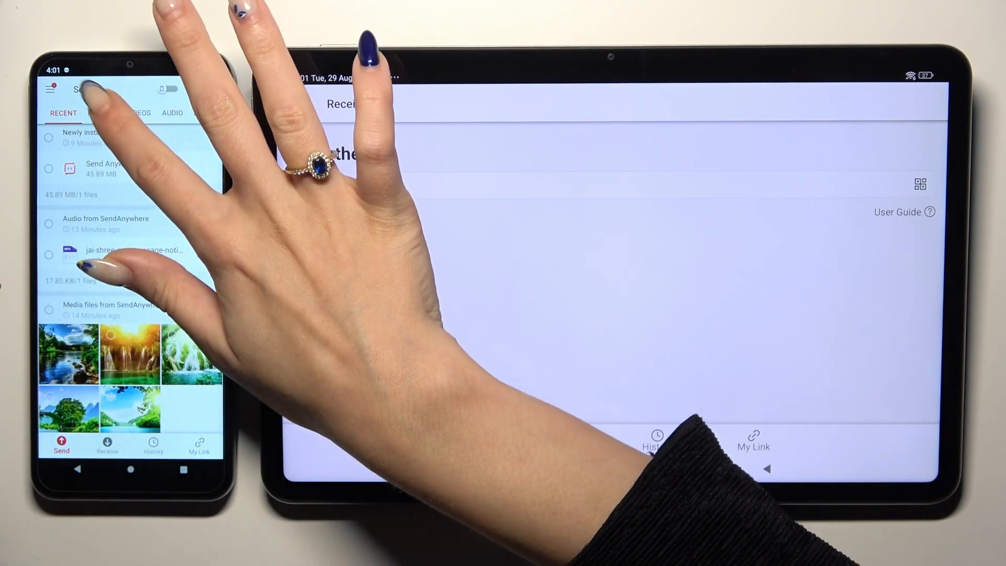
{"action": "left_click", "coordinate": [101, 113]}
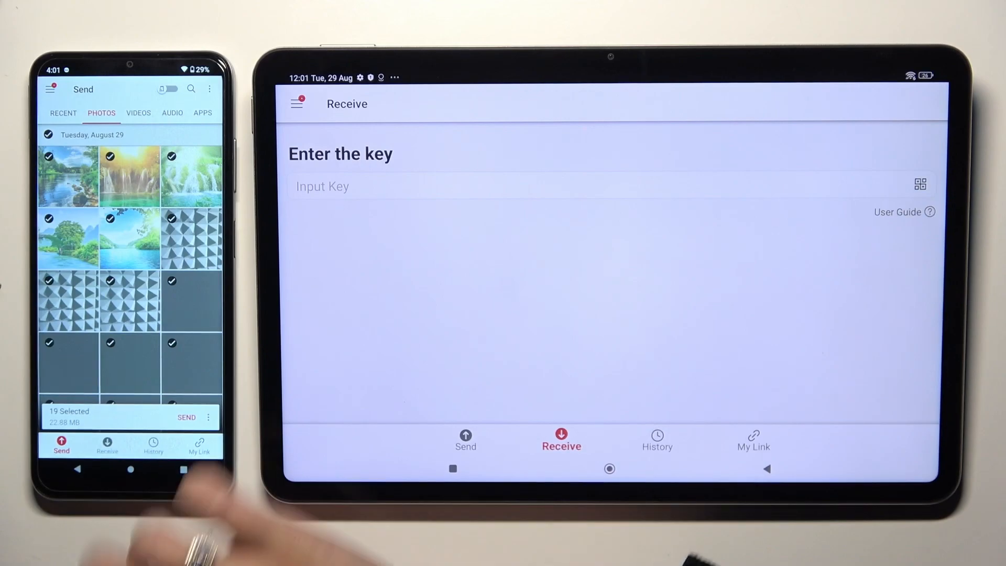
{"action": "left_click", "coordinate": [129, 113]}
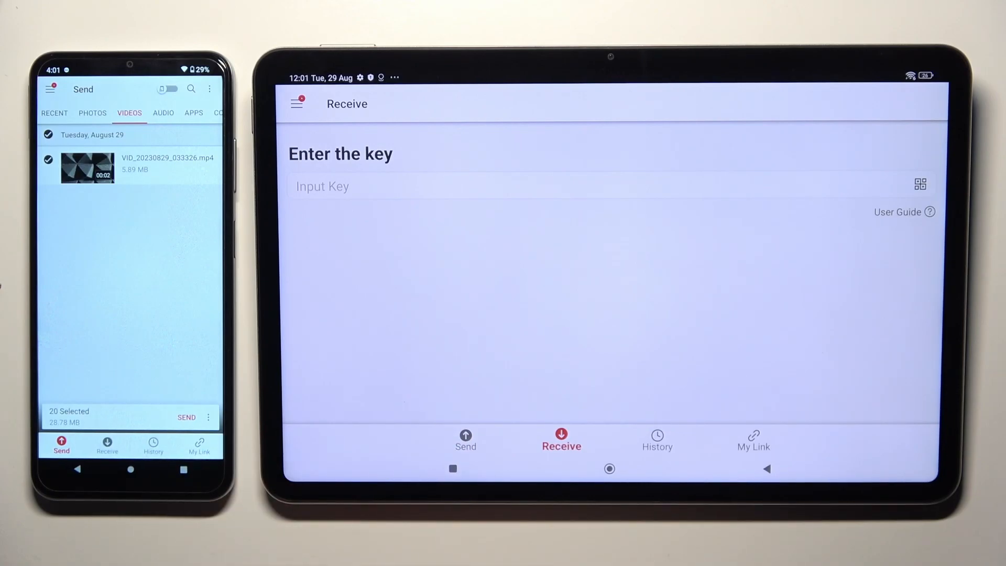
{"action": "left_click", "coordinate": [186, 417]}
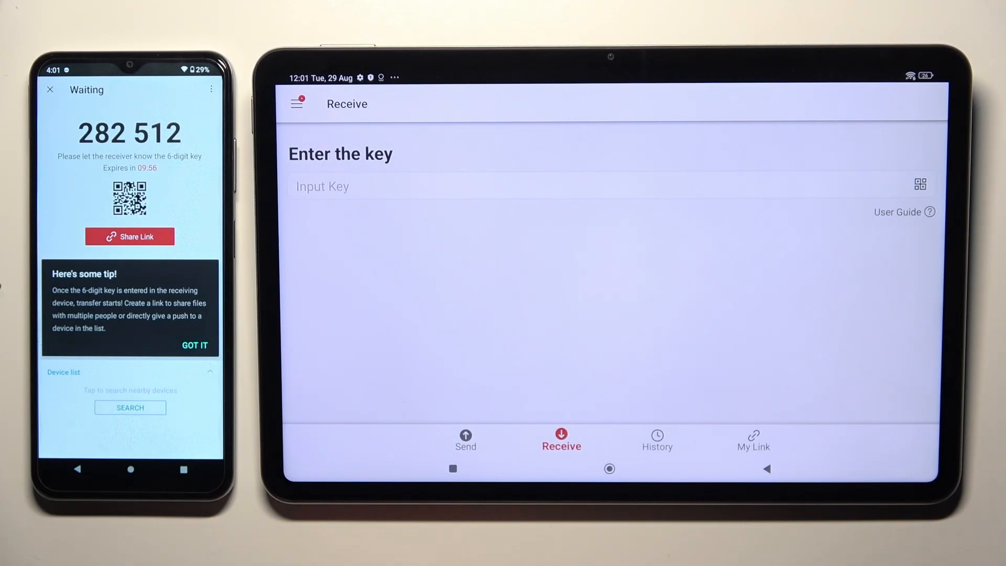
Dismiss the phone's key tip and grant tablet camera access 'While using the app' for QR scanning
{"action": "left_click", "coordinate": [194, 345]}
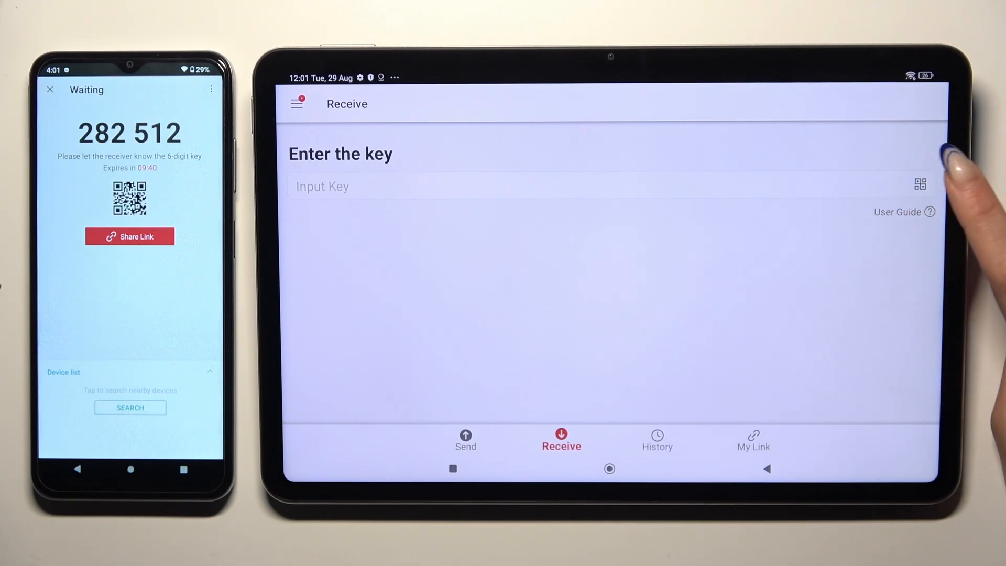
{"action": "left_click", "coordinate": [920, 183]}
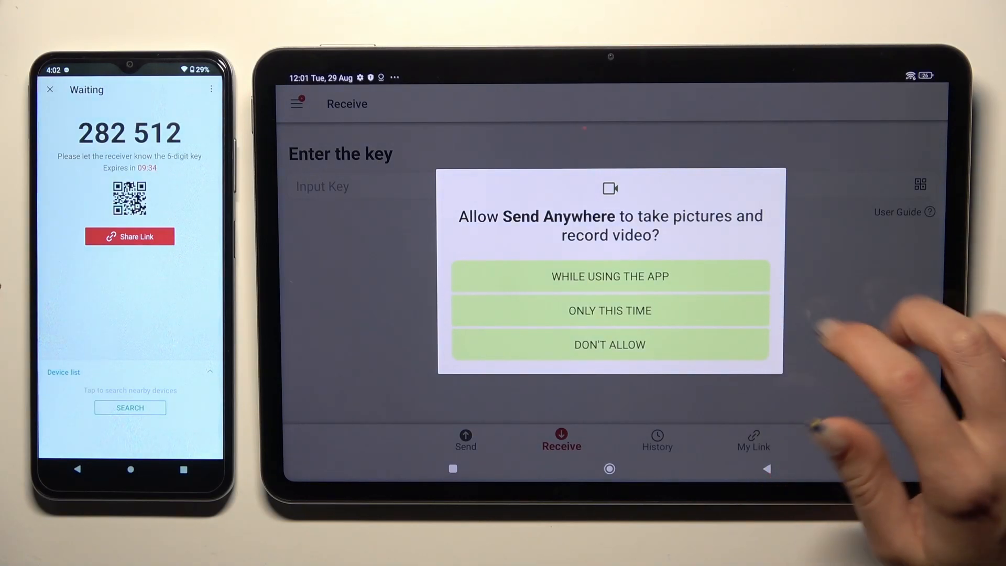
{"action": "left_click", "coordinate": [609, 276]}
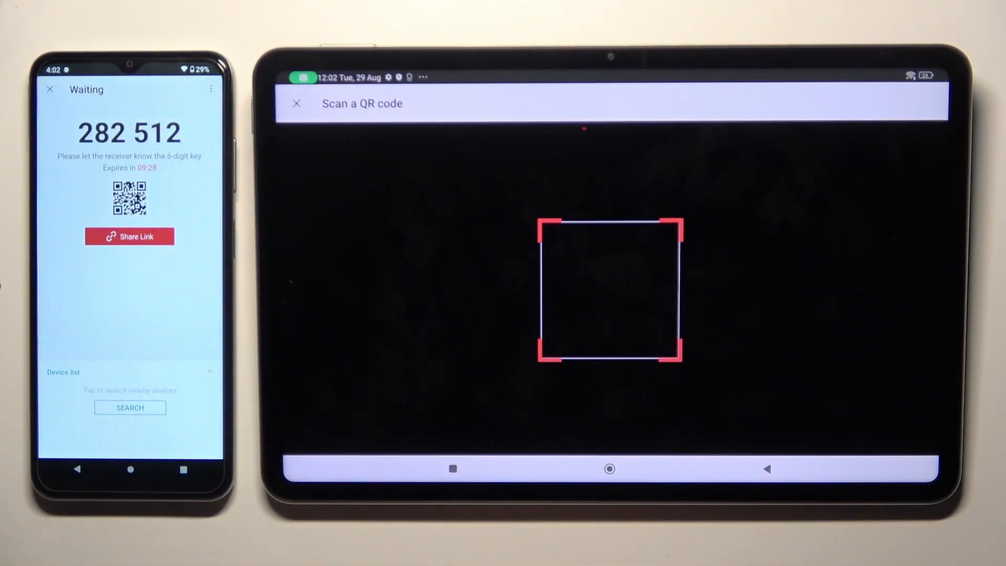
{"action": "left_click", "coordinate": [296, 103]}
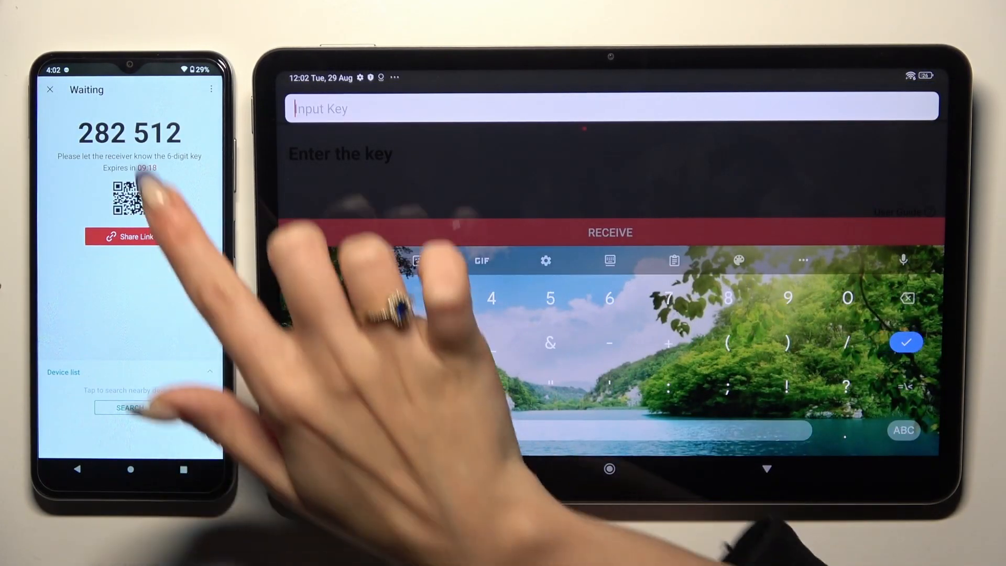
{"action": "left_click", "coordinate": [372, 297]}
{"action": "type", "text": "282"}
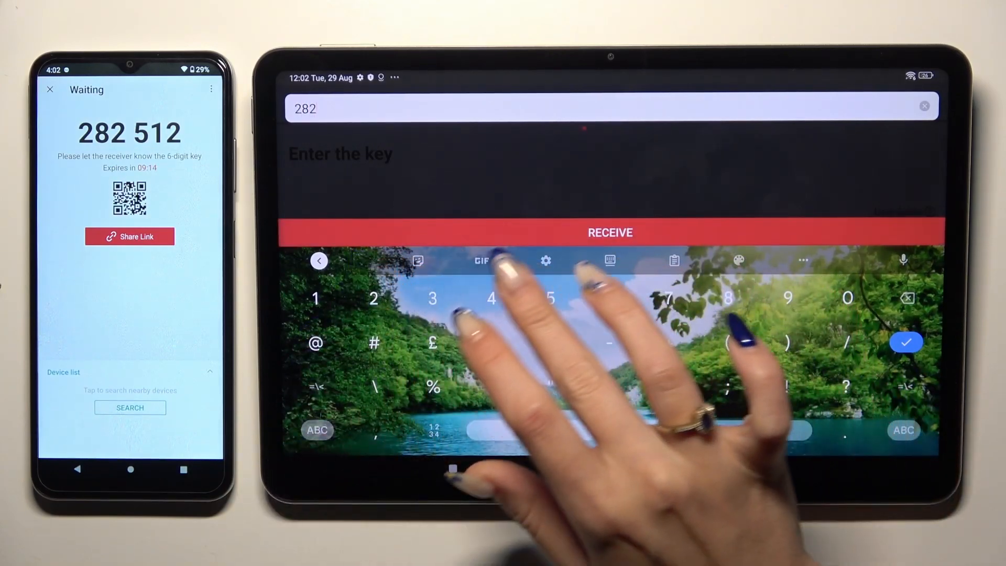
{"action": "type", "text": "512"}
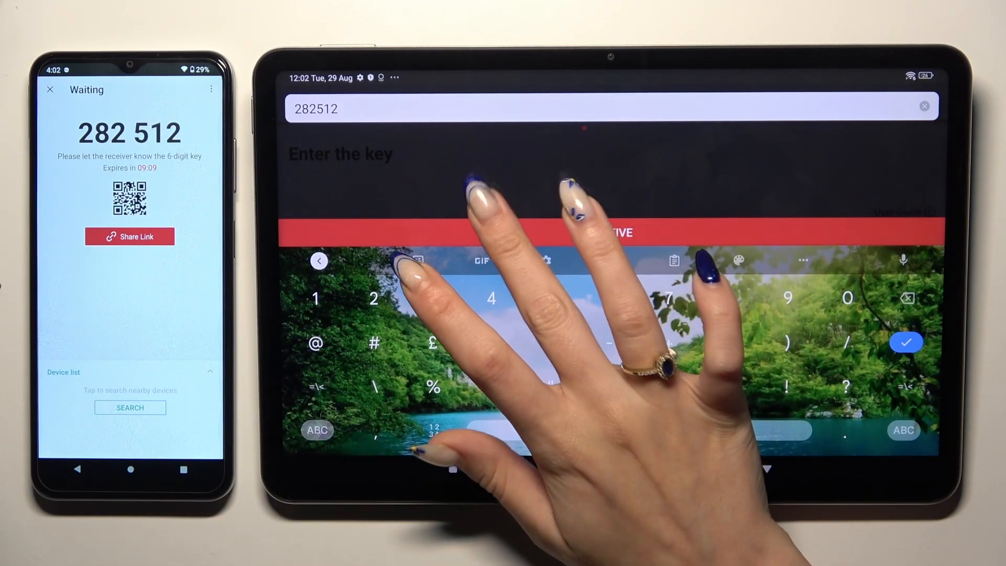
{"action": "left_click", "coordinate": [905, 341]}
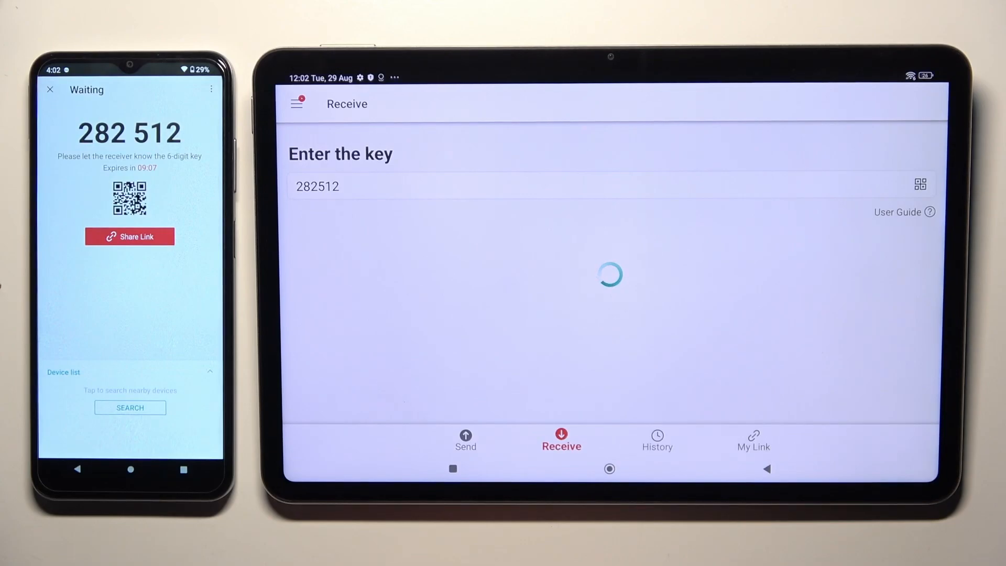
{"action": "left_click", "coordinate": [655, 440]}
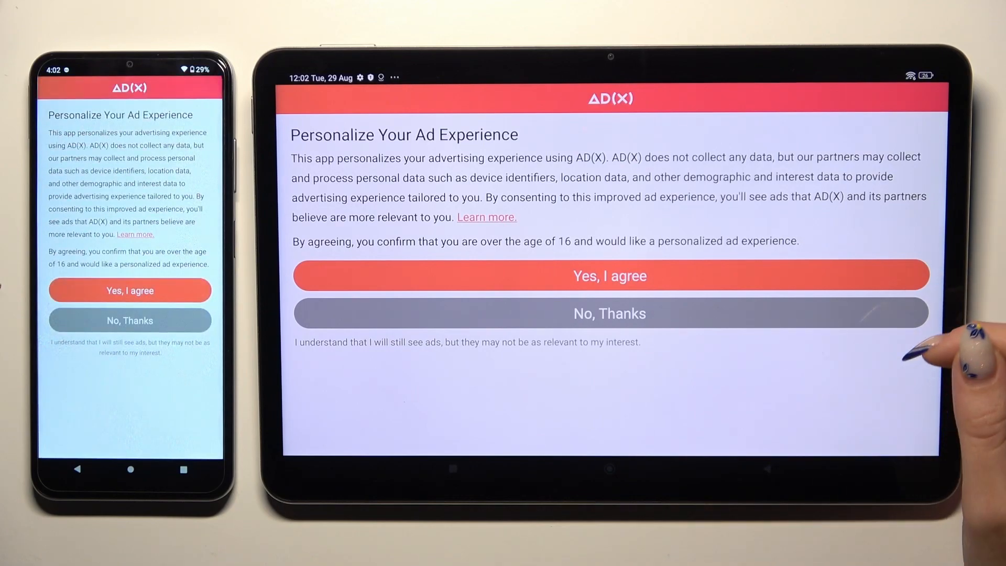
{"action": "mouse_move", "coordinate": [931, 302]}
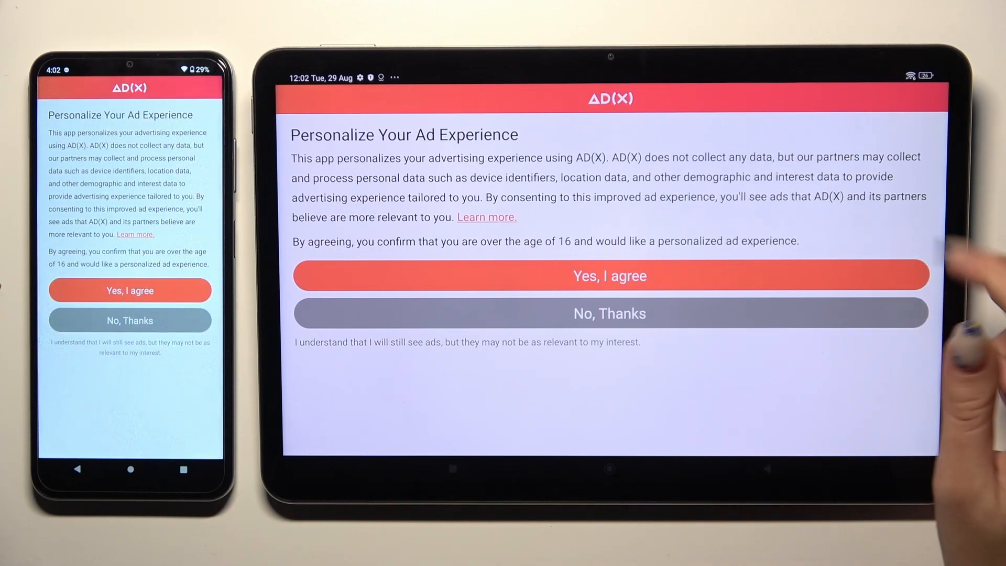
Decline personalised ads on both devices and open the Nokia G42 5G transfer in History
{"action": "left_click", "coordinate": [609, 313]}
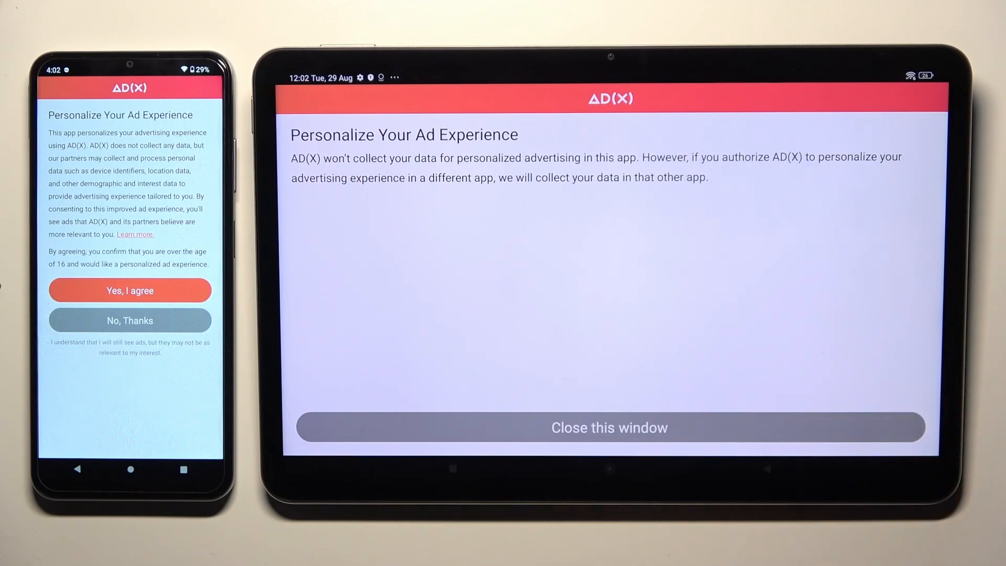
{"action": "left_click", "coordinate": [608, 428]}
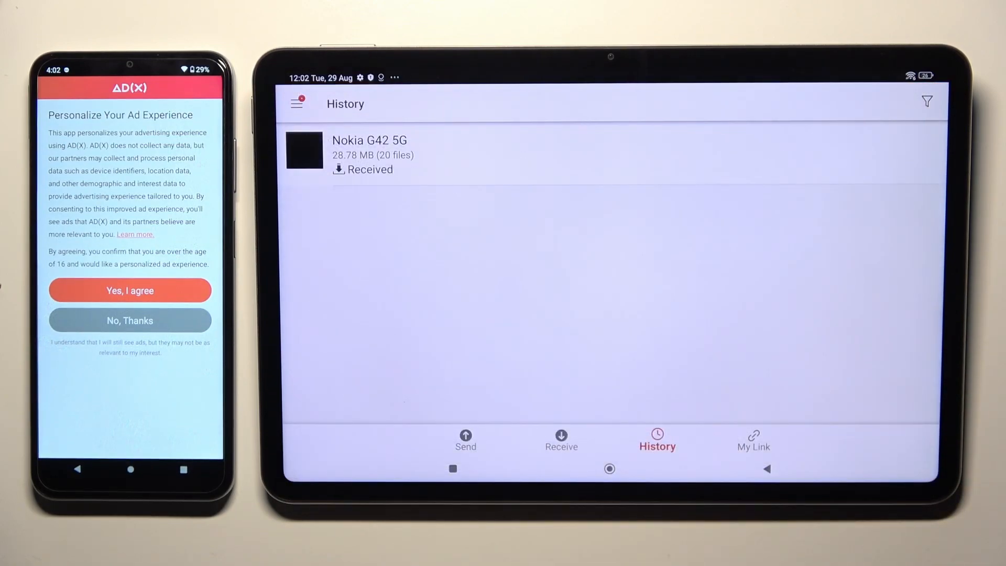
{"action": "left_click", "coordinate": [369, 154]}
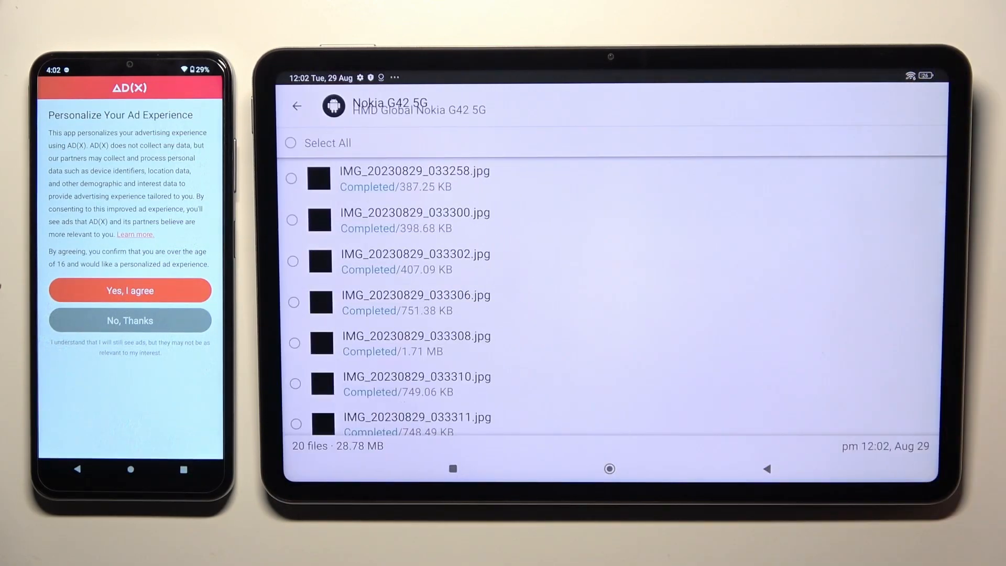
{"action": "left_click", "coordinate": [129, 320]}
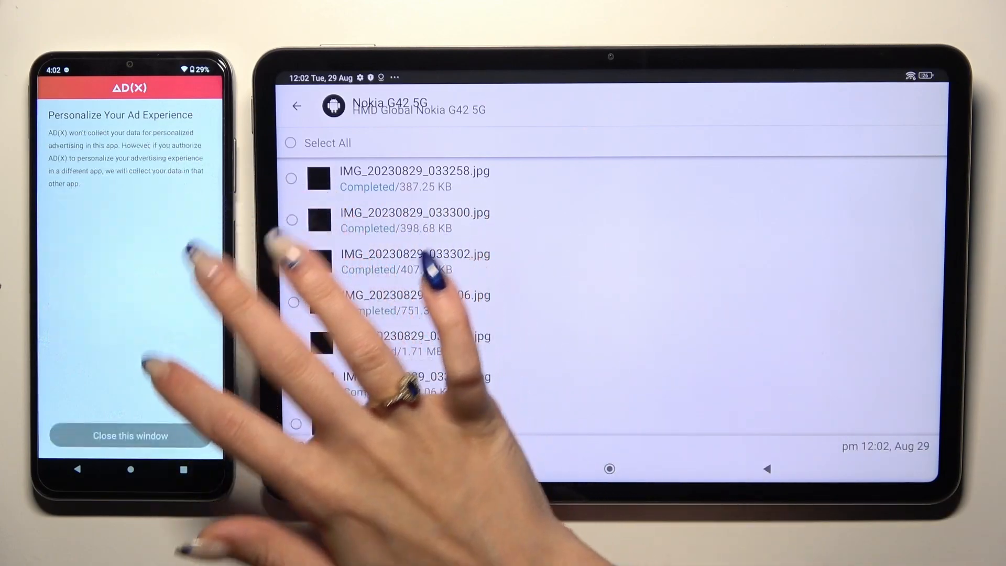
{"action": "left_click", "coordinate": [129, 436]}
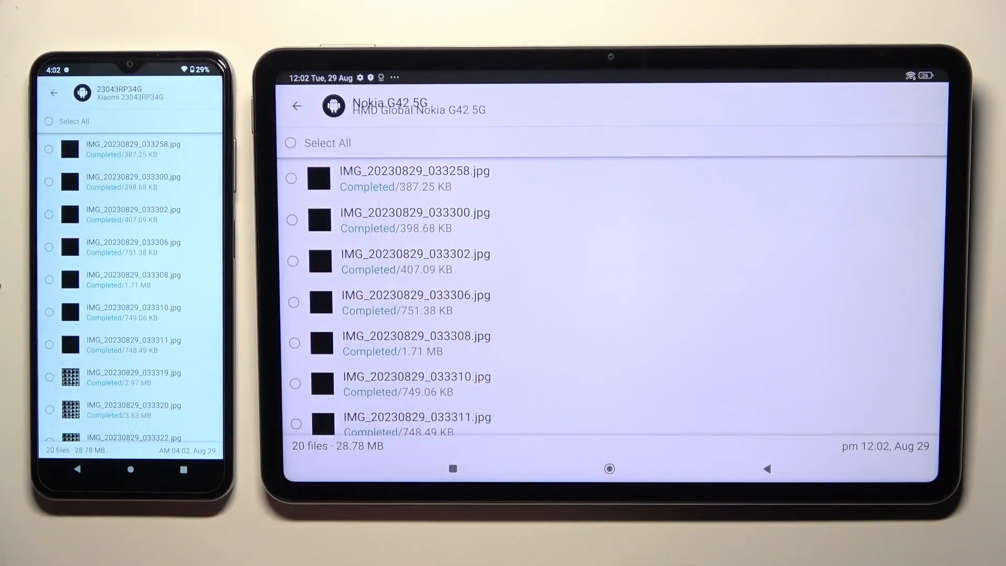